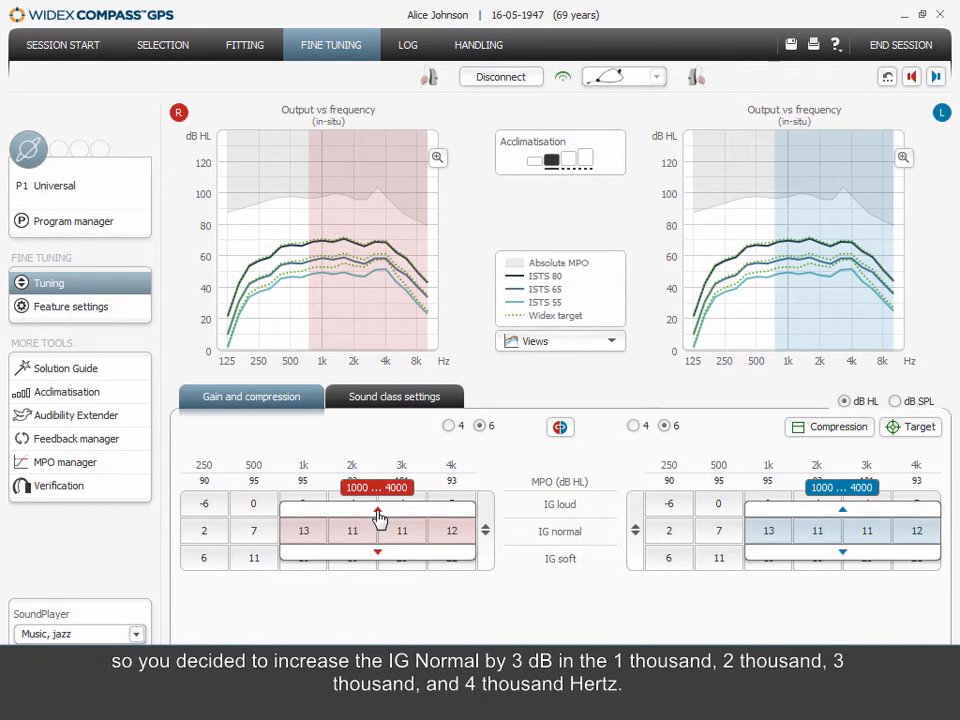
Close the COMPASS GPS session and return to the client's Noah 4 record
left_click(378, 516)
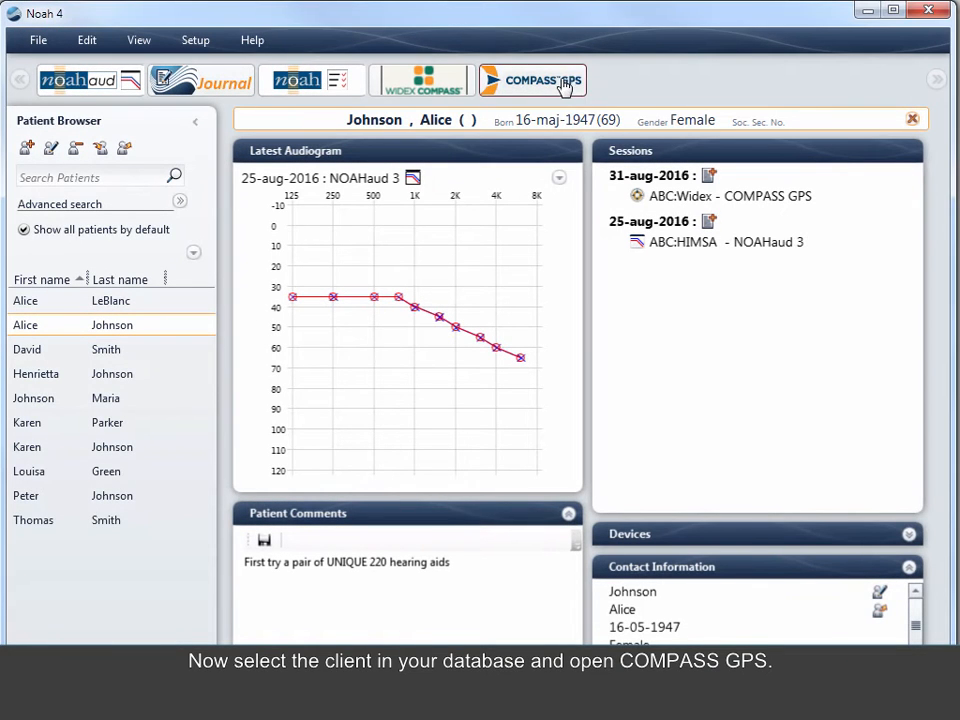
Launch COMPASS GPS from Noah and choose Transfer settings on the Session Start page
left_click(536, 80)
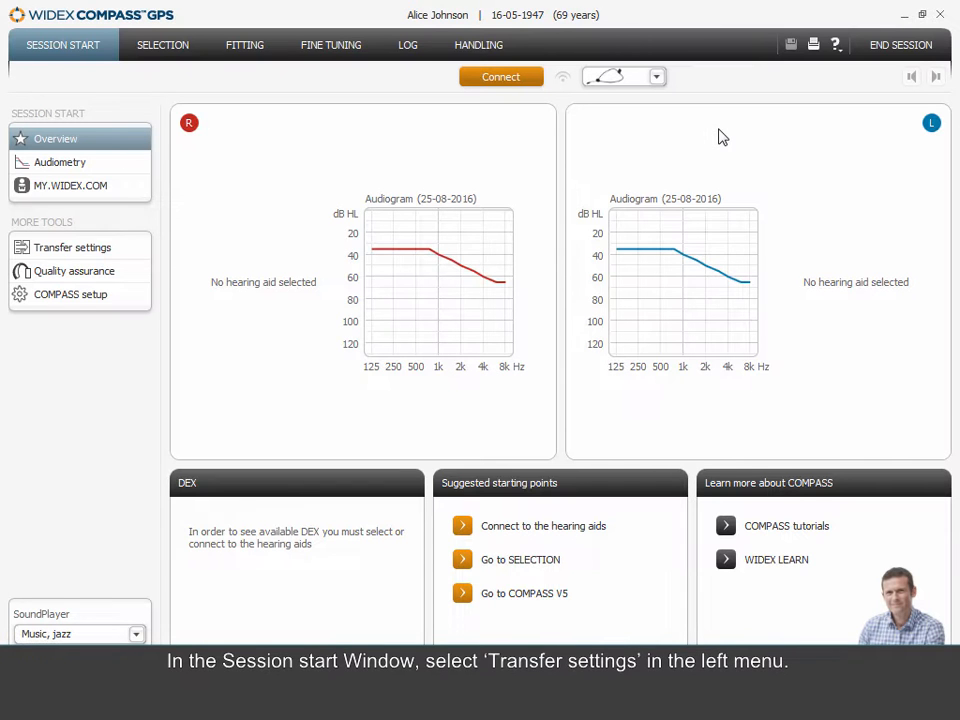
mouse_move(458, 132)
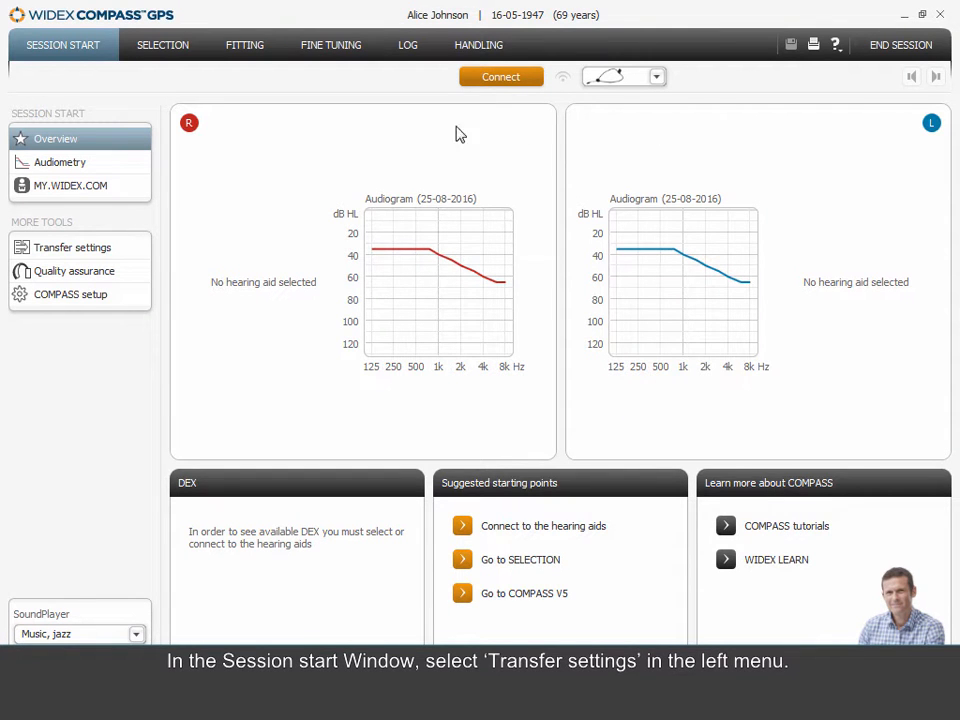
left_click(72, 248)
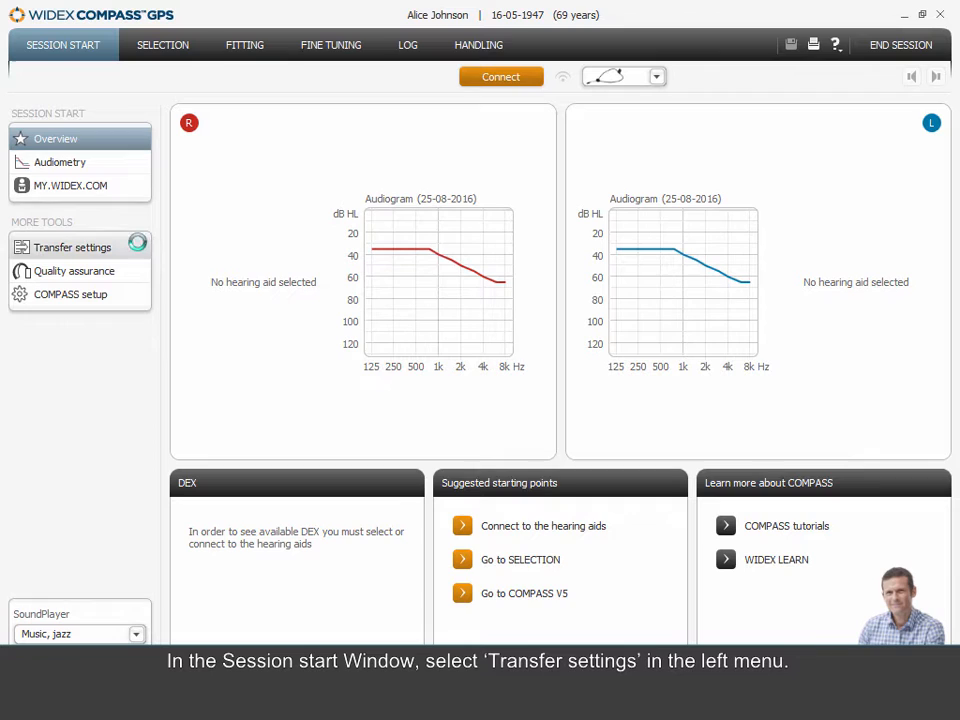
left_click(72, 248)
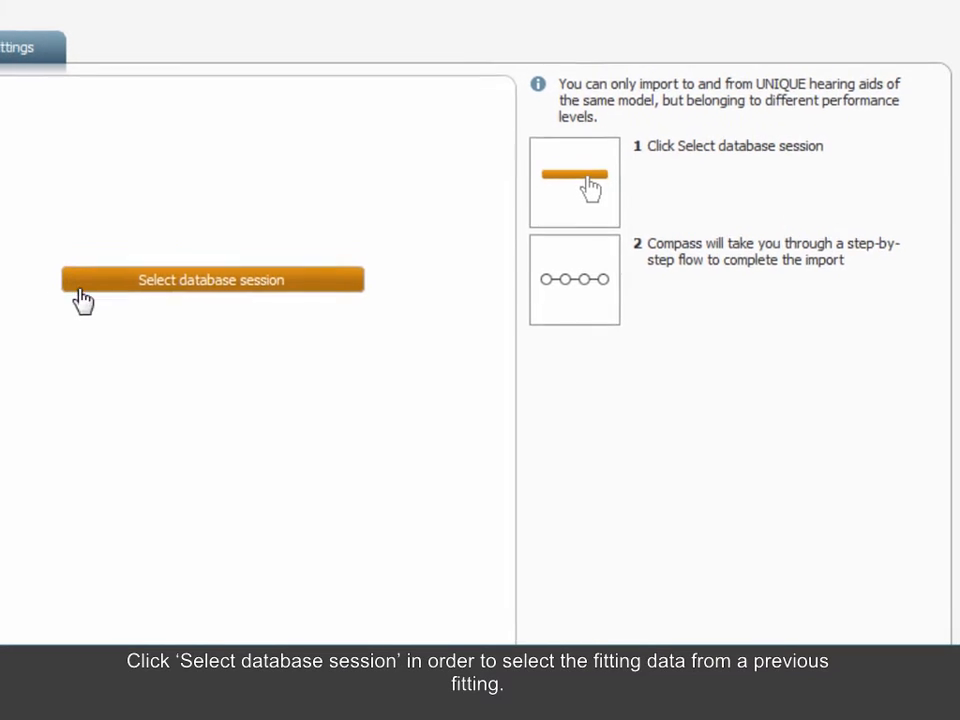
Select the 31-08-2016 database session with U-PS 220 aids as the import source
left_click(212, 280)
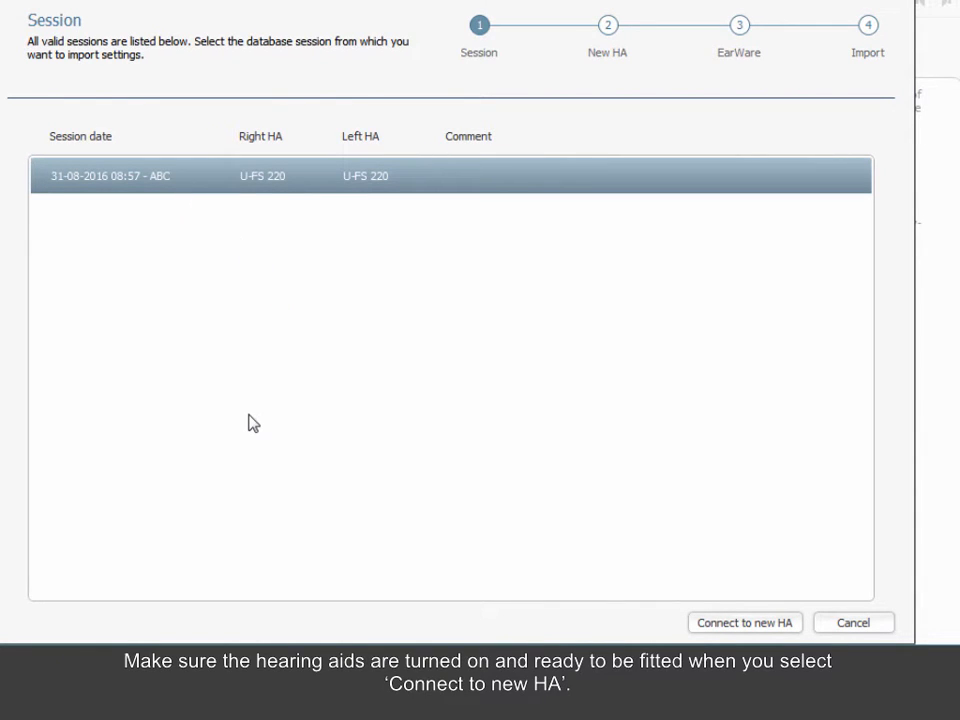
mouse_move(304, 412)
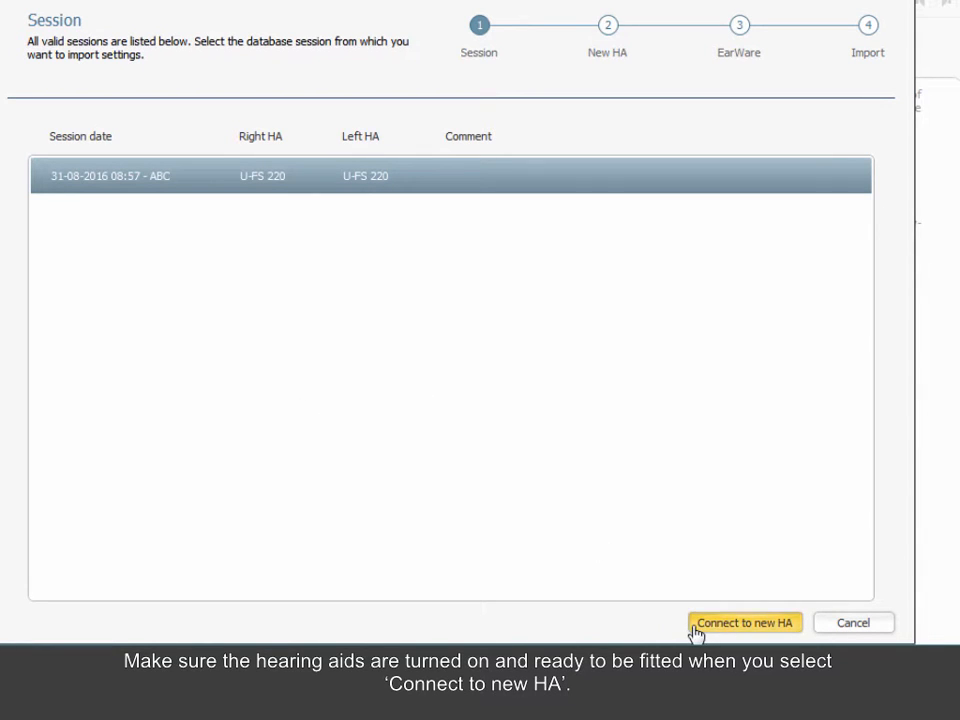
Connect the two new U-PS 440 aids, assign right and left, and continue to EarWare comparison
left_click(744, 622)
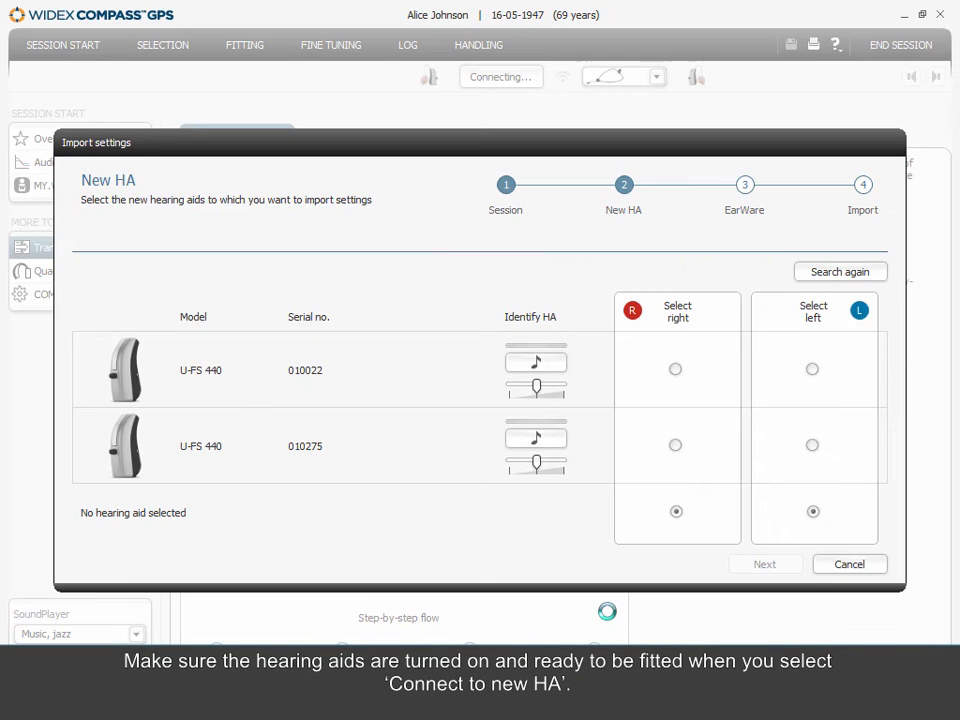
left_click(676, 368)
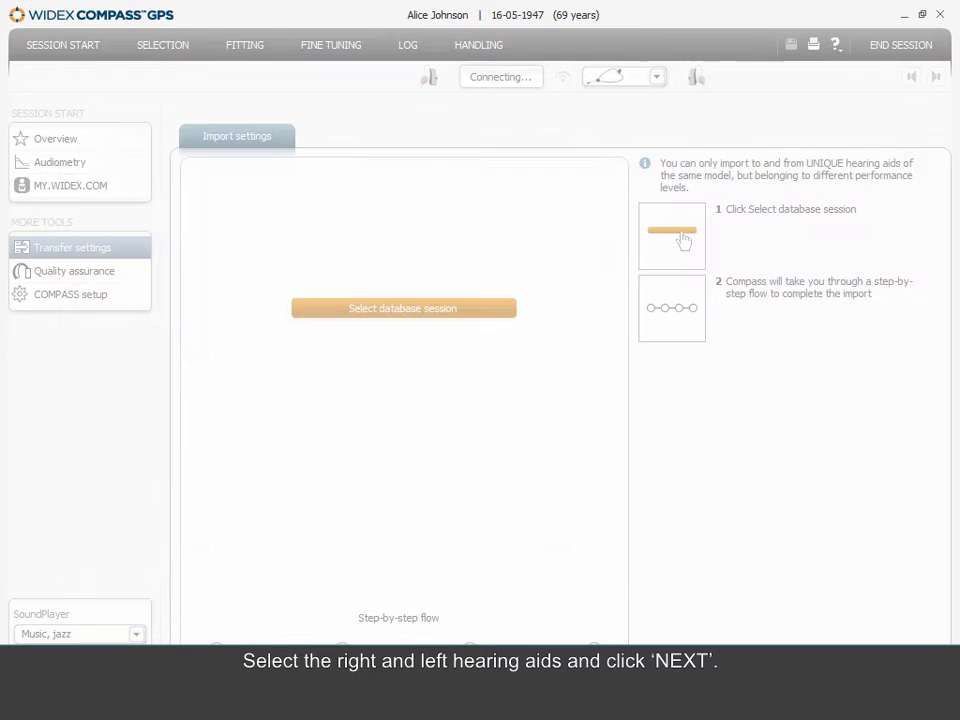
left_click(404, 308)
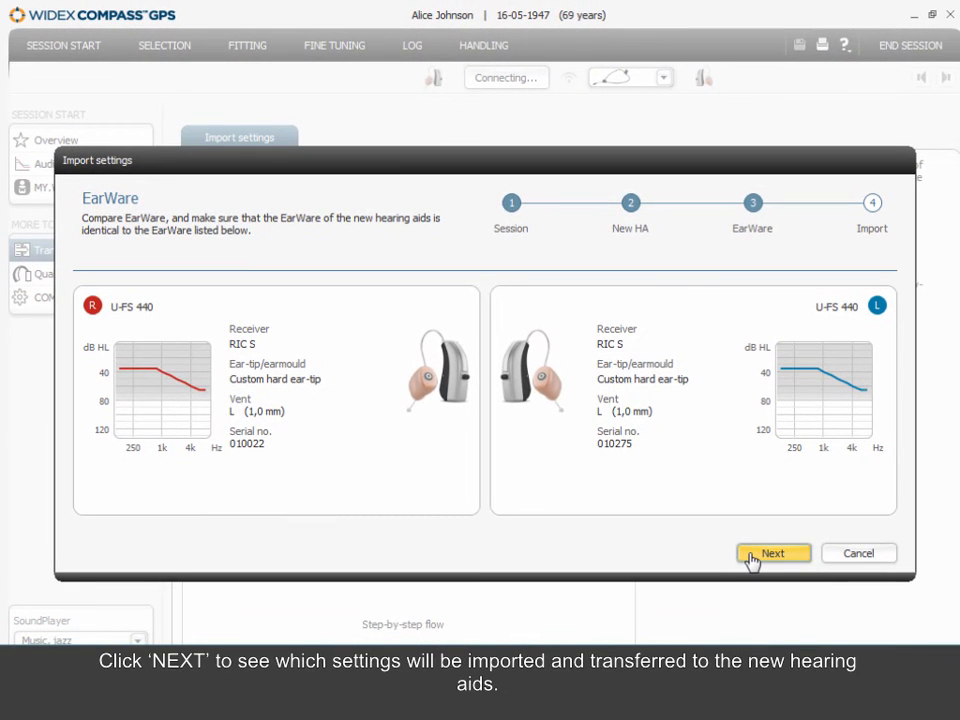
Advance past the EarWare step to the final Import summary of transferable settings
left_click(772, 552)
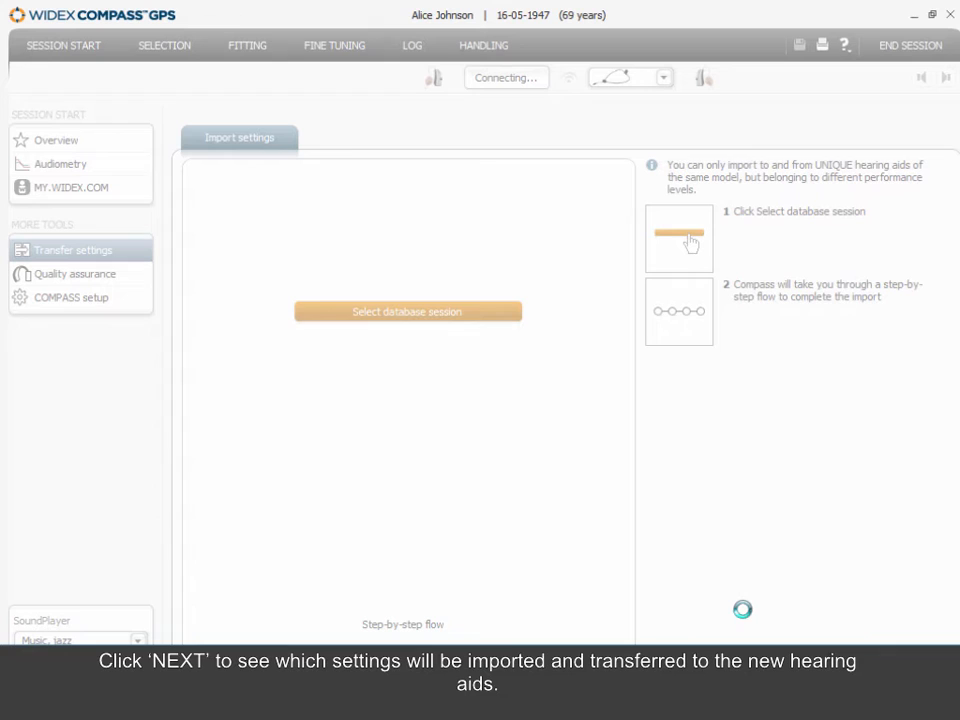
left_click(408, 312)
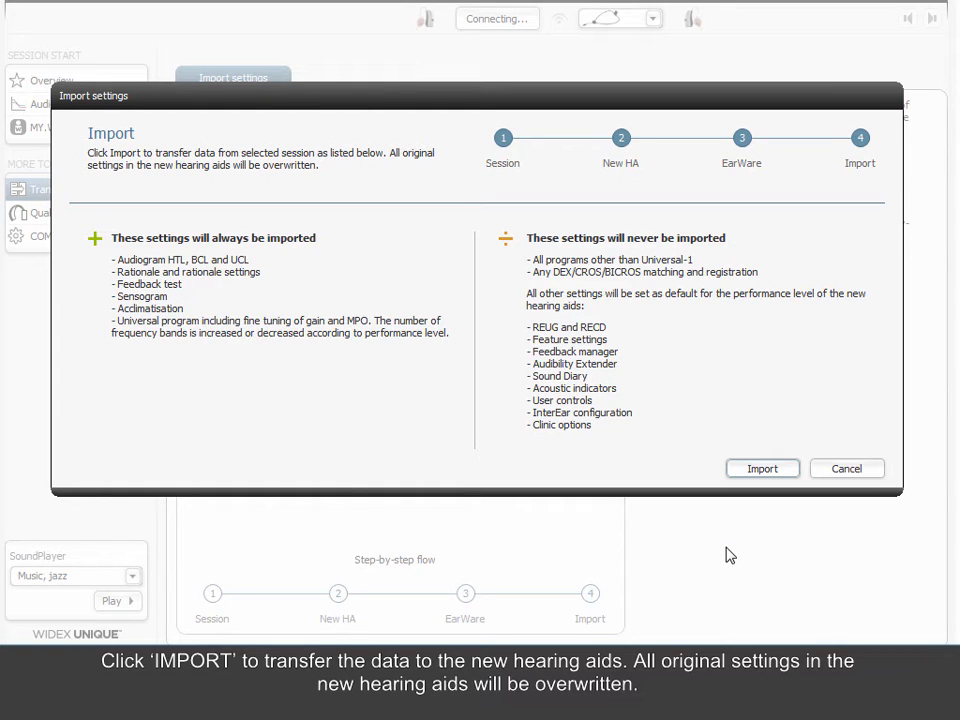
mouse_move(730, 504)
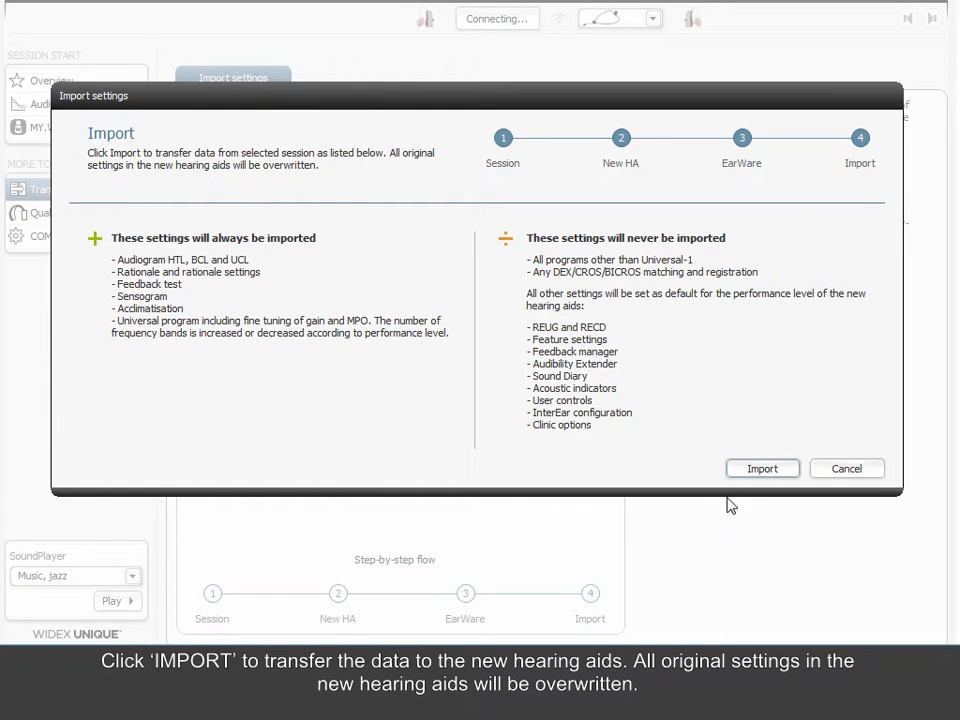
Import the earlier session's settings into the new aids and view the fitting overview
left_click(762, 468)
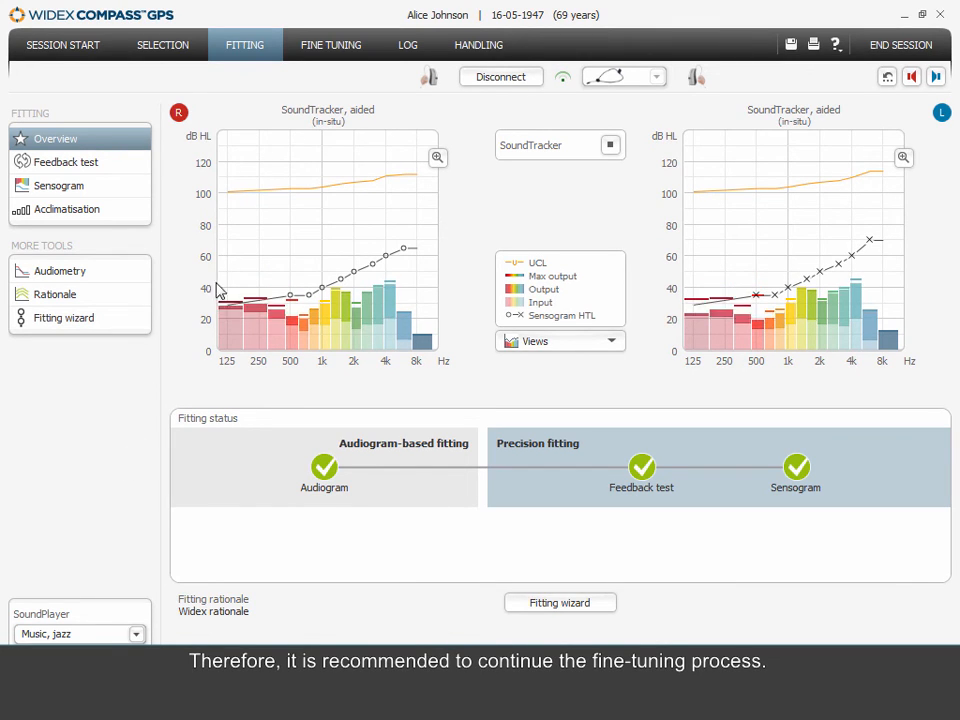
Review the Fine Tuning gain values, then show Feature settings with wind noise attenuation on
left_click(330, 44)
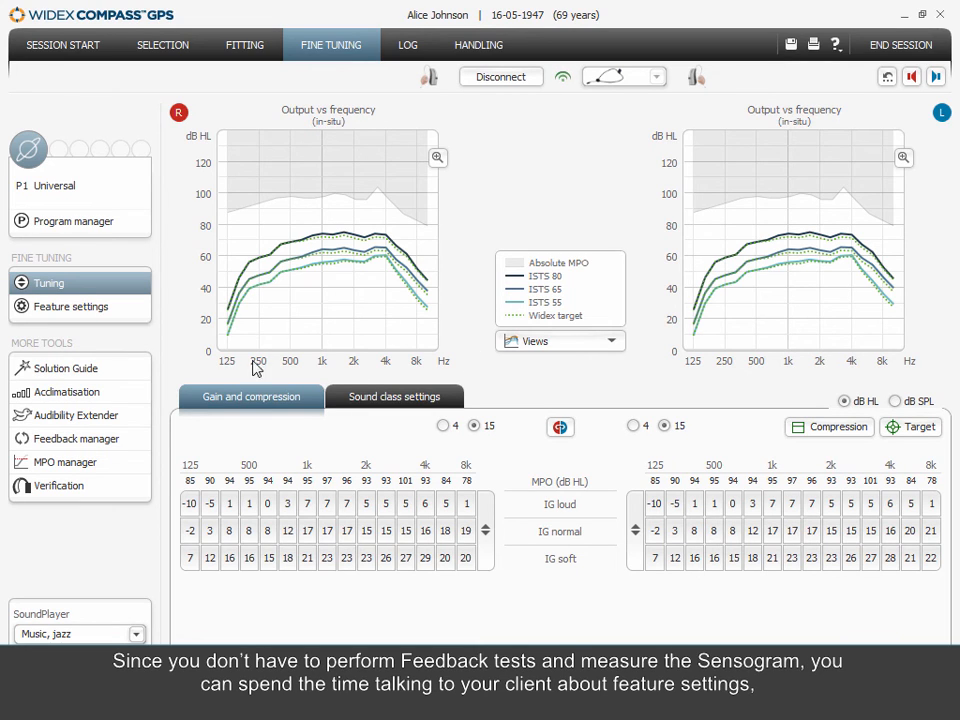
left_click(70, 306)
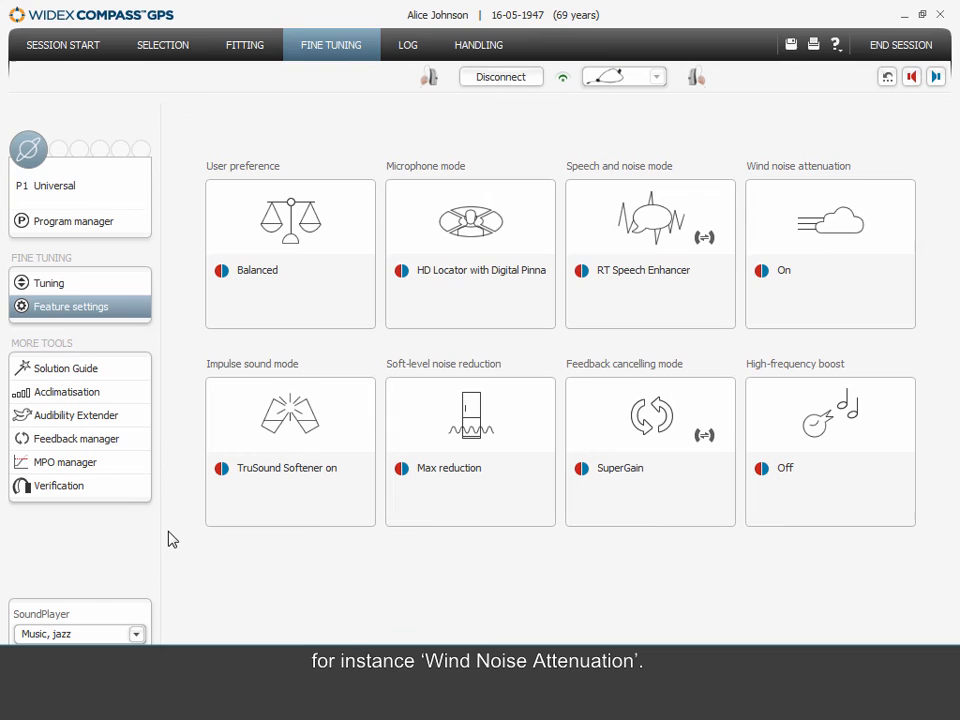
mouse_move(182, 396)
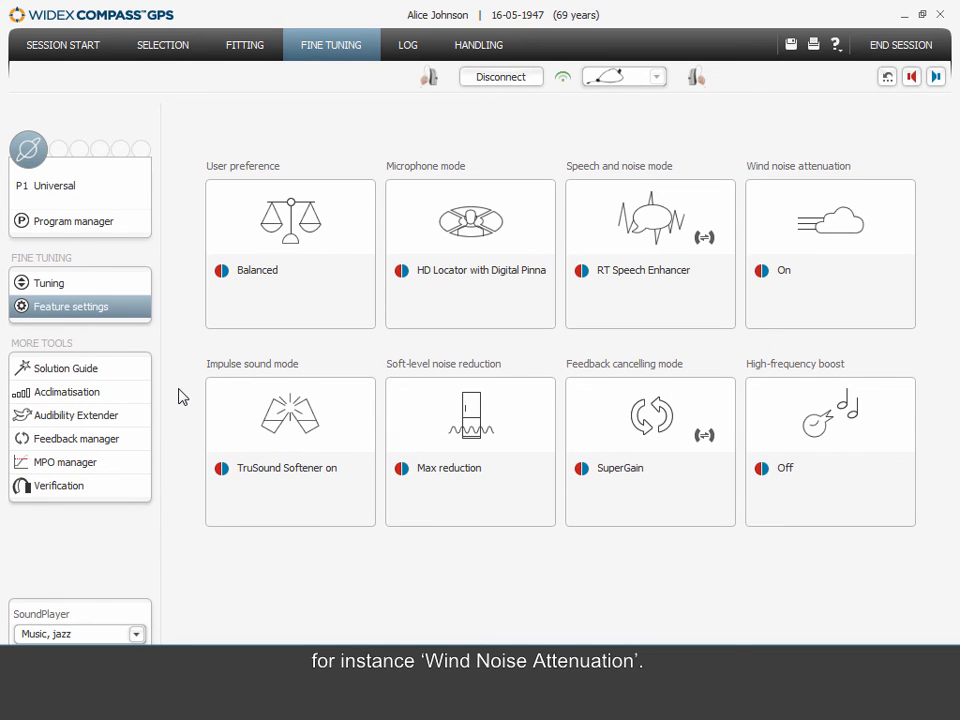
mouse_move(168, 318)
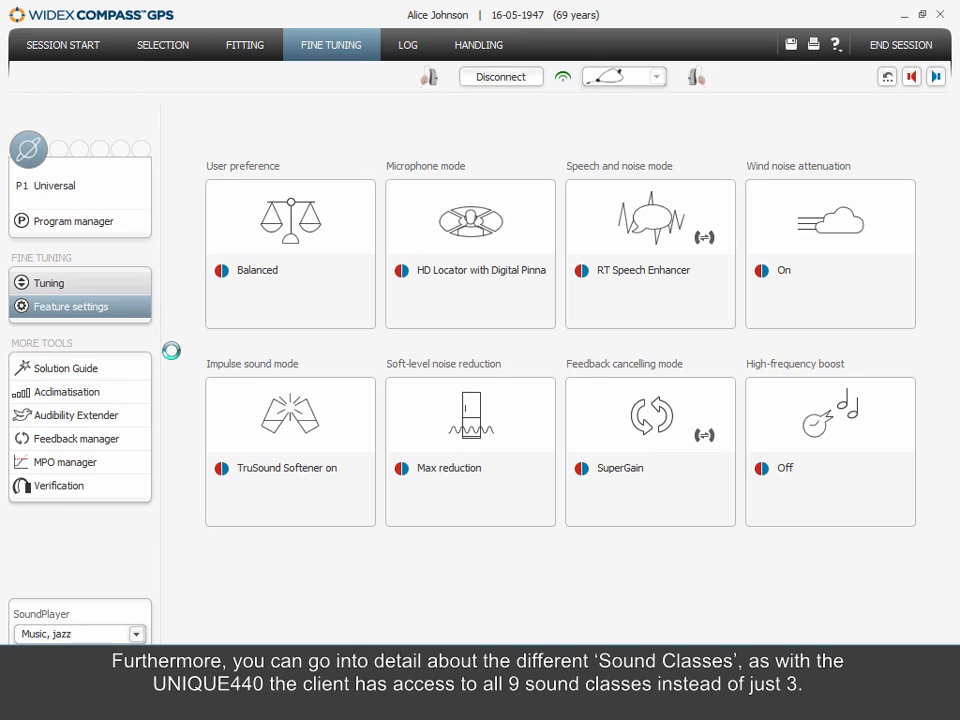
Return to the Tuning view and show the Sound class settings
left_click(48, 282)
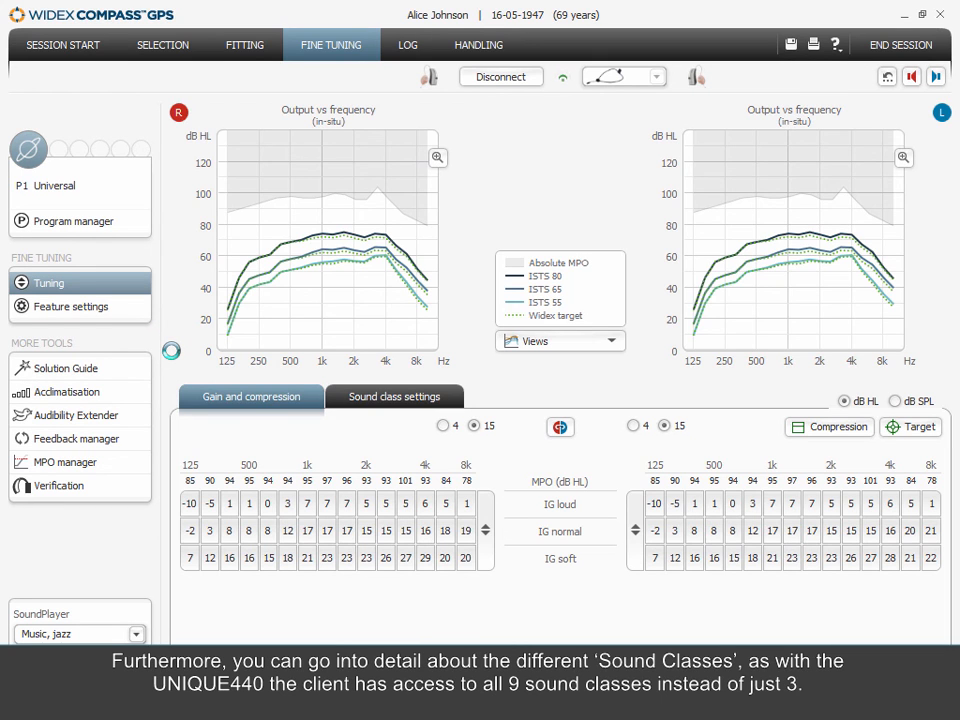
mouse_move(348, 418)
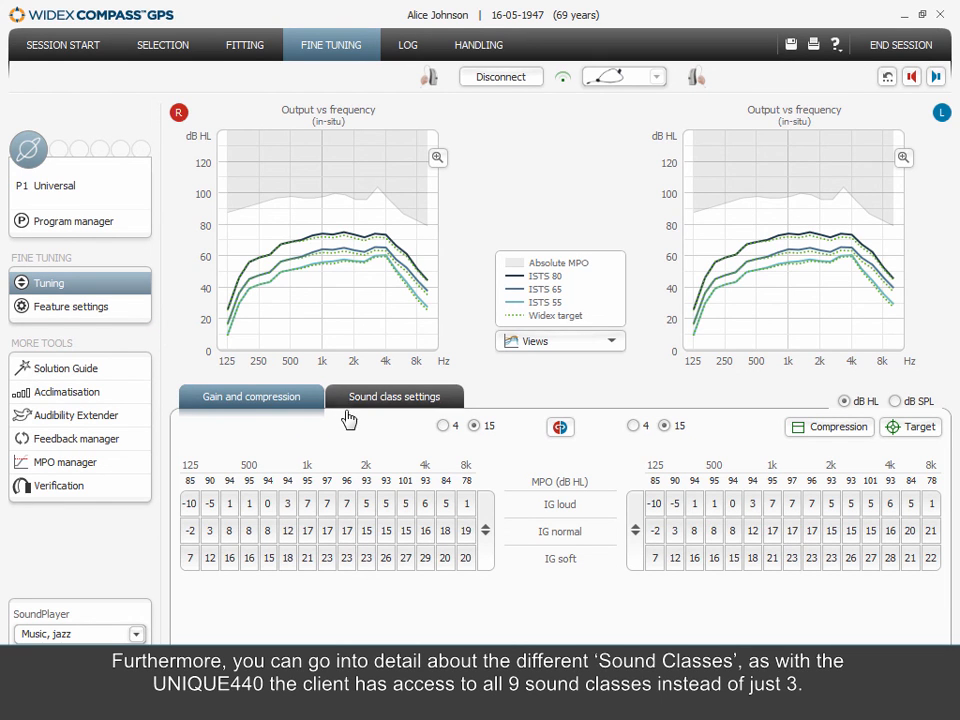
left_click(394, 396)
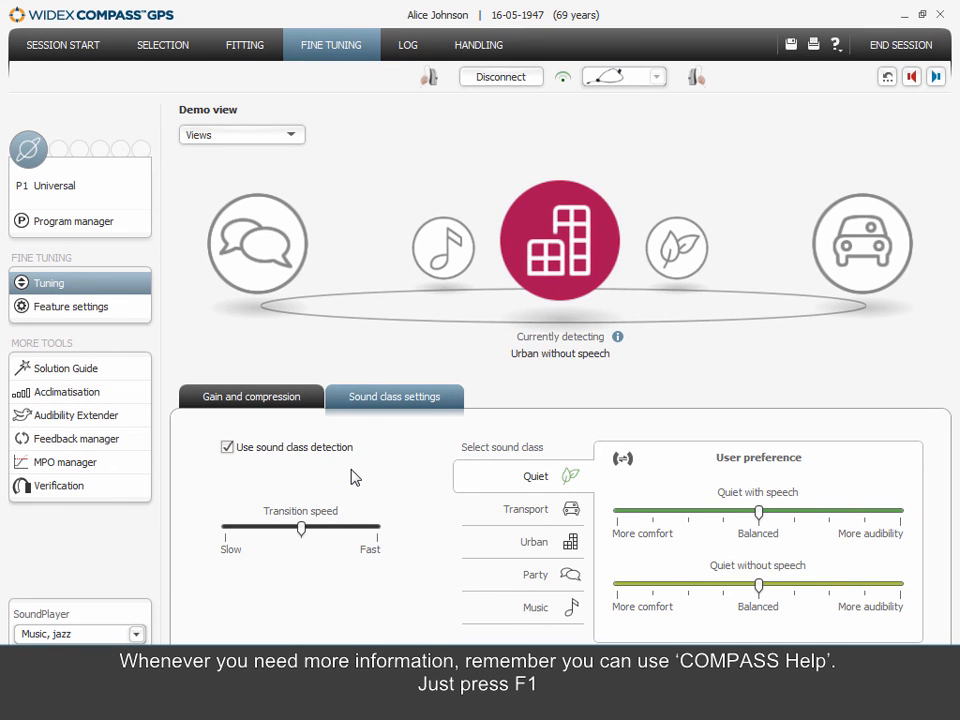
Bring up COMPASS Help with F1 and list the available help resources
key("F1")
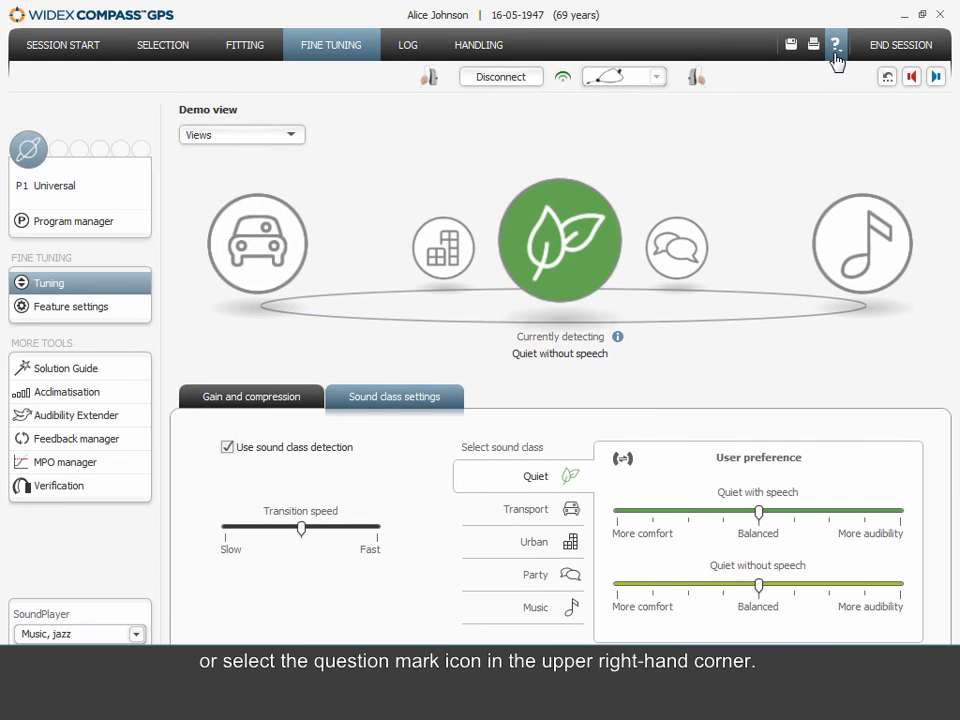
left_click(834, 40)
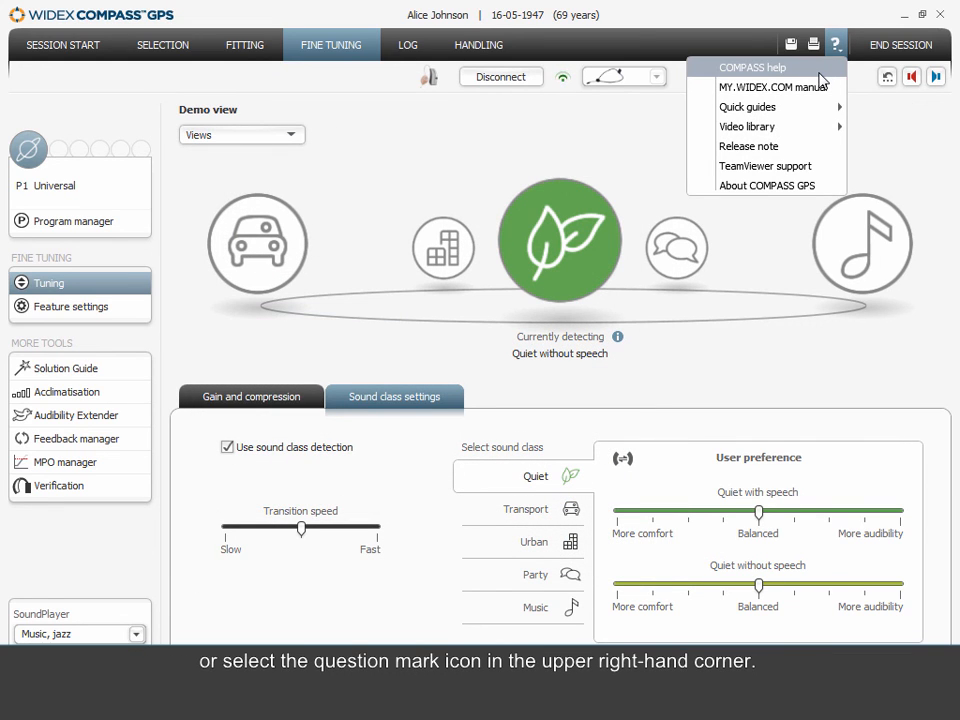